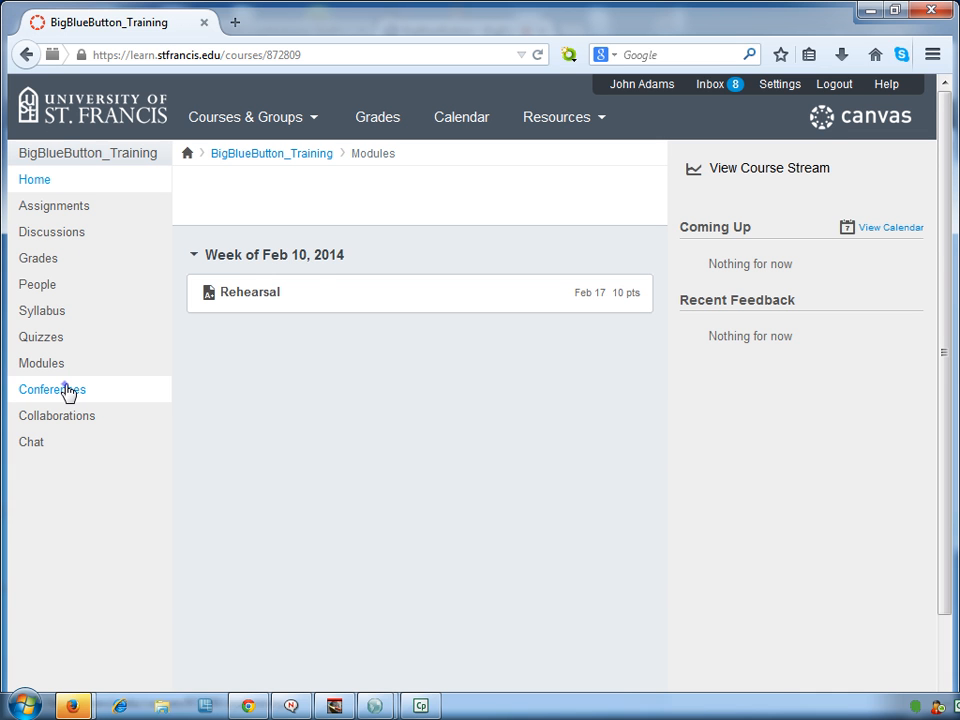
Open the course's Conferences page from the Canvas sidebar
{"action": "left_click", "coordinate": [52, 389]}
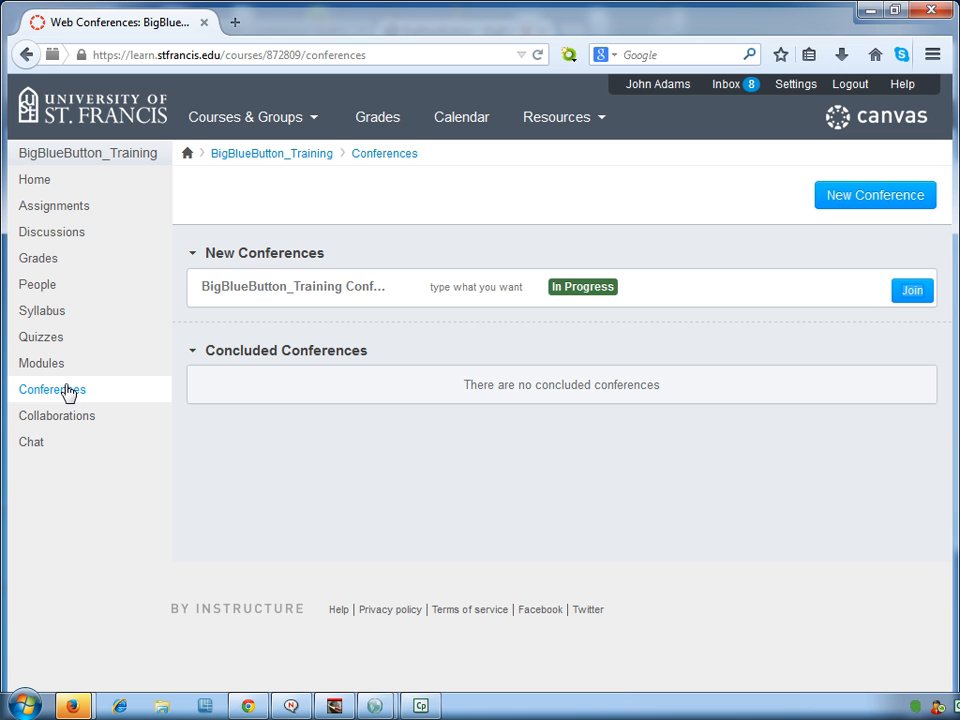
{"action": "mouse_move", "coordinate": [586, 380]}
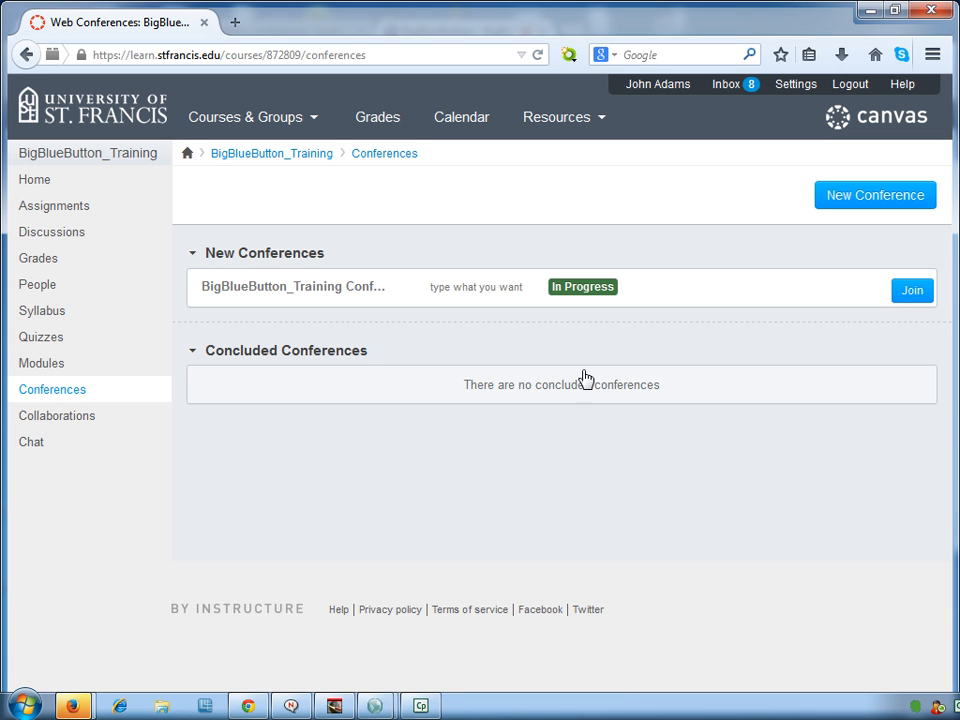
Join the in-progress BigBlueButton_Training Conference and let the client load
{"action": "left_click", "coordinate": [910, 290]}
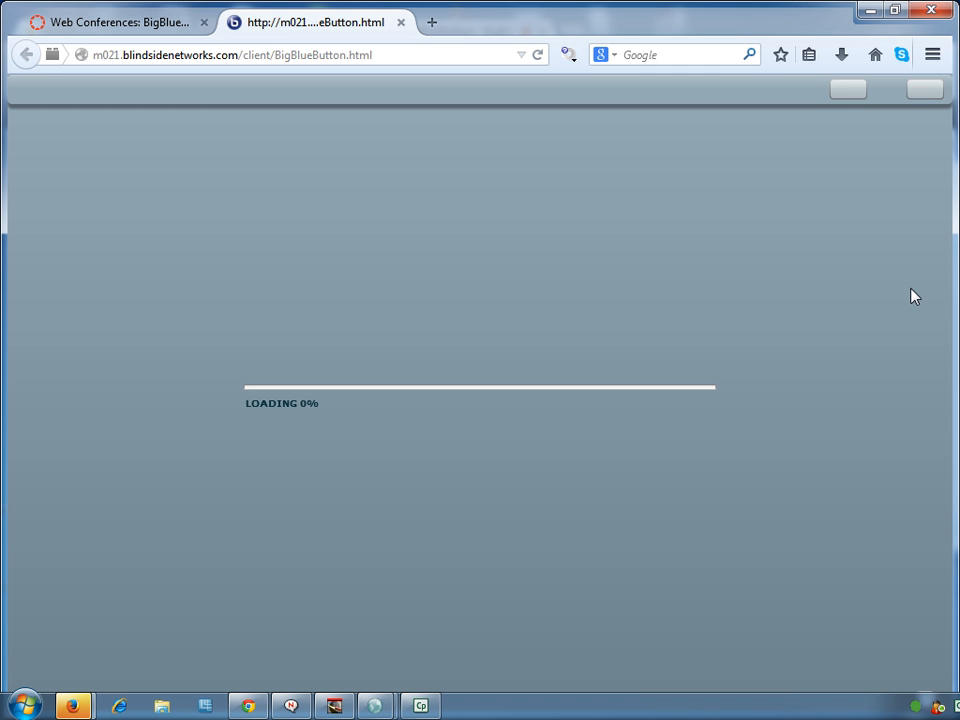
{"action": "mouse_move", "coordinate": [866, 318]}
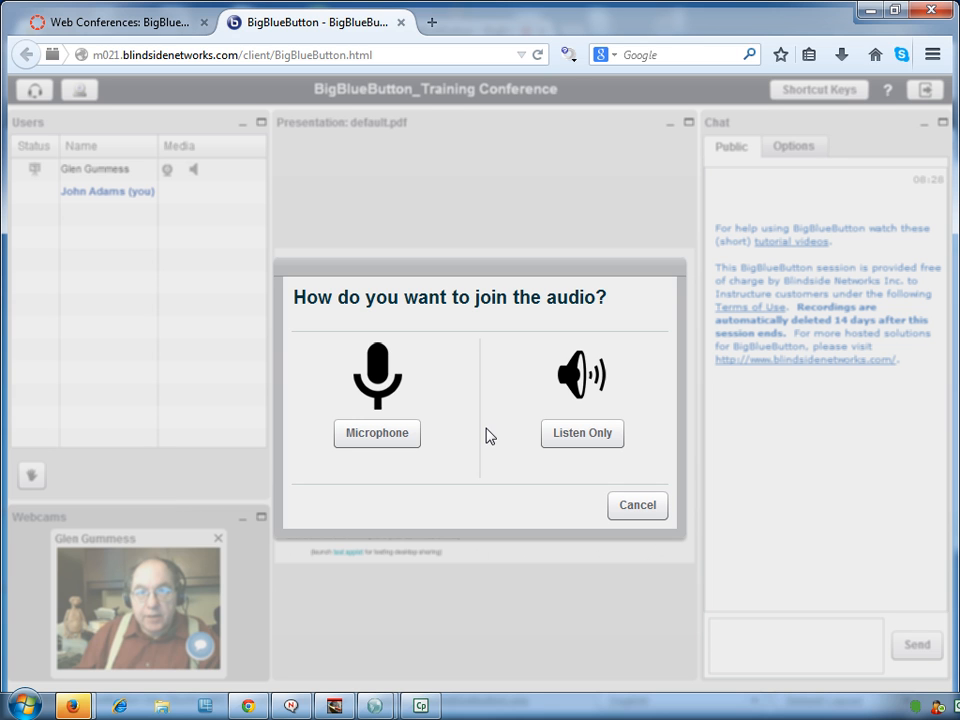
{"action": "mouse_move", "coordinate": [573, 437]}
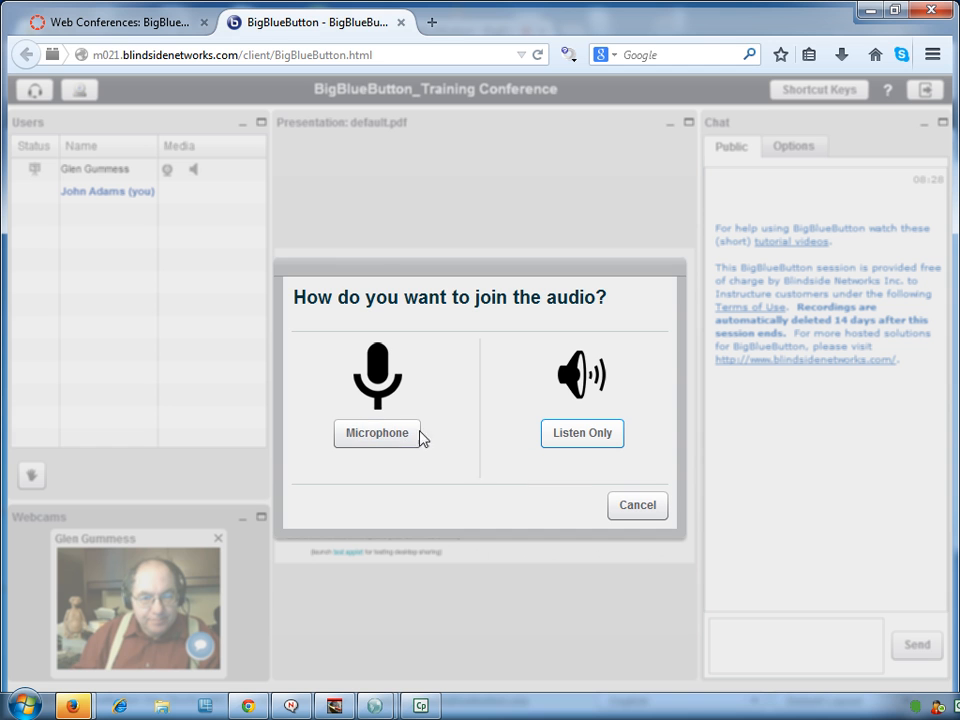
Join audio by microphone, sharing Microphone (USB Audio Device) in Firefox
{"action": "left_click", "coordinate": [377, 433]}
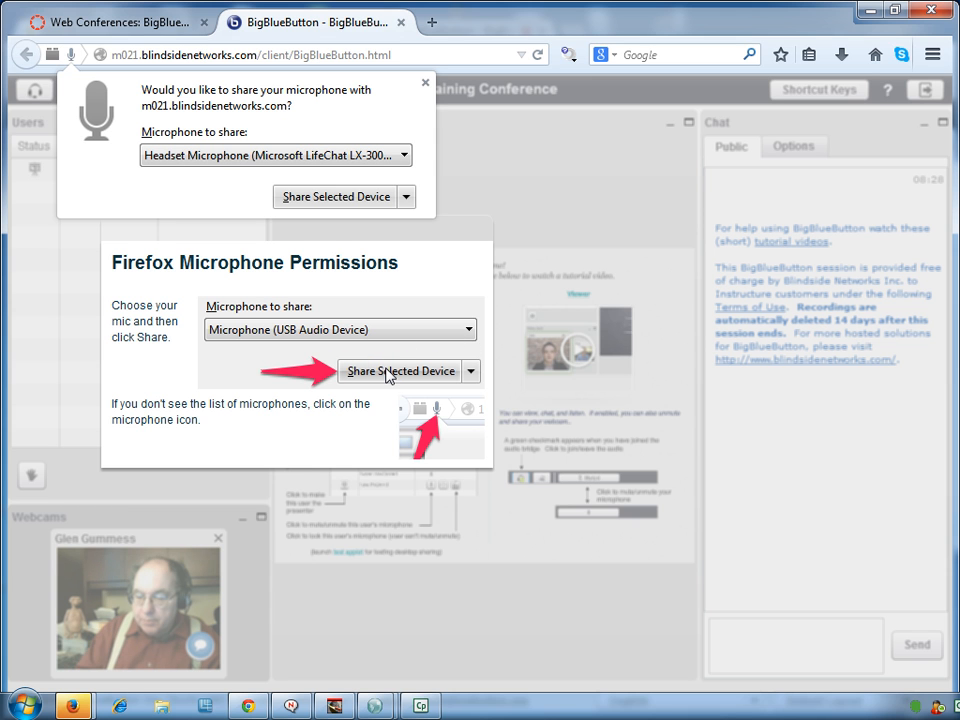
{"action": "mouse_move", "coordinate": [437, 373]}
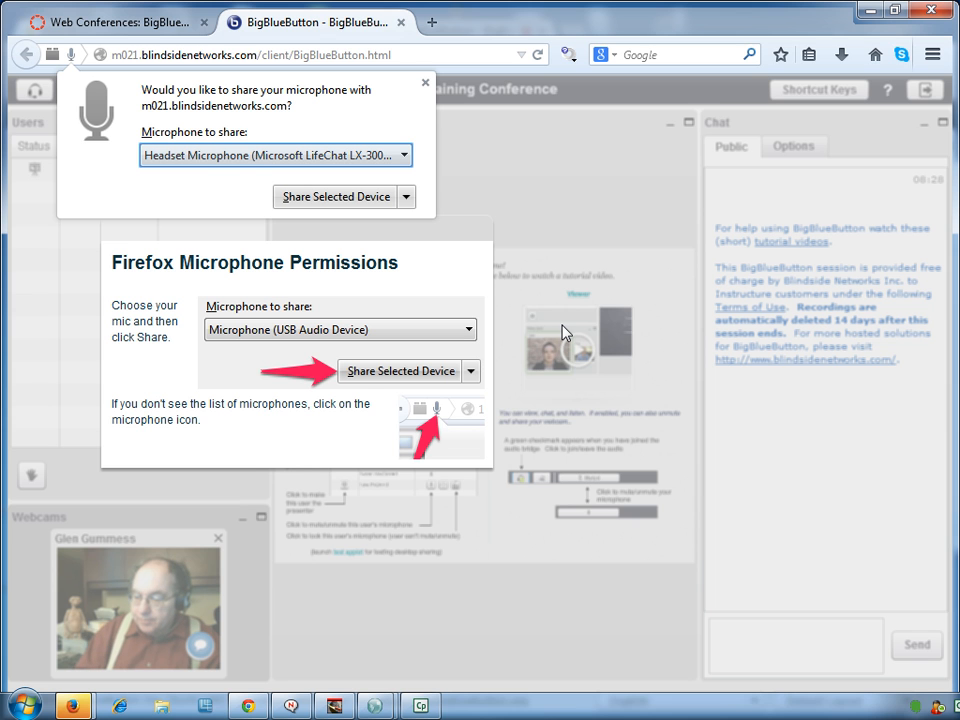
{"action": "mouse_move", "coordinate": [420, 238]}
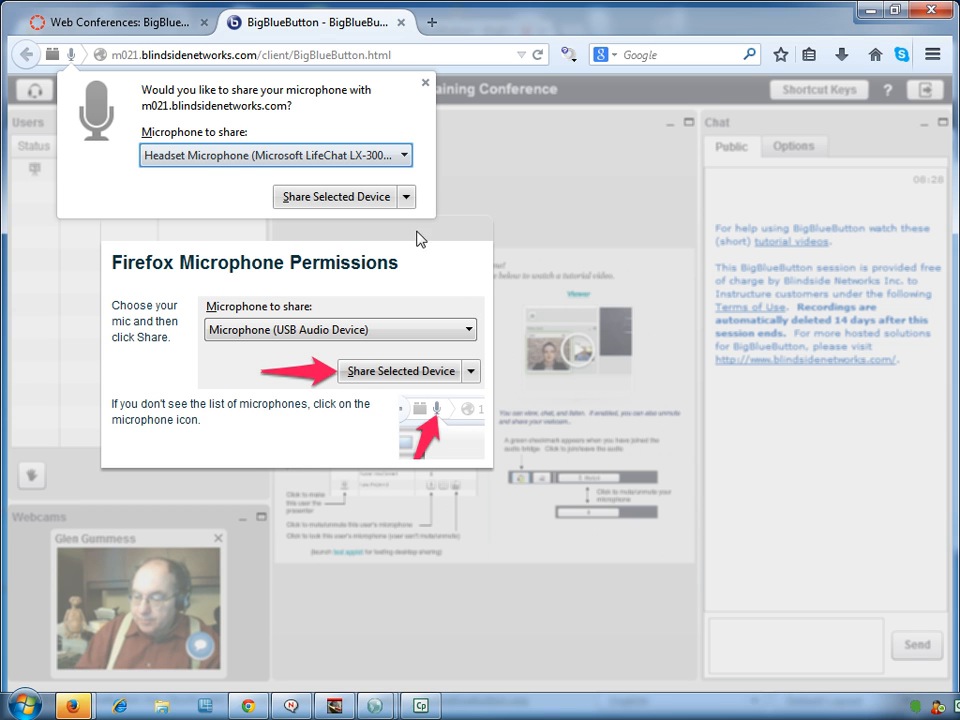
{"action": "left_click", "coordinate": [402, 155]}
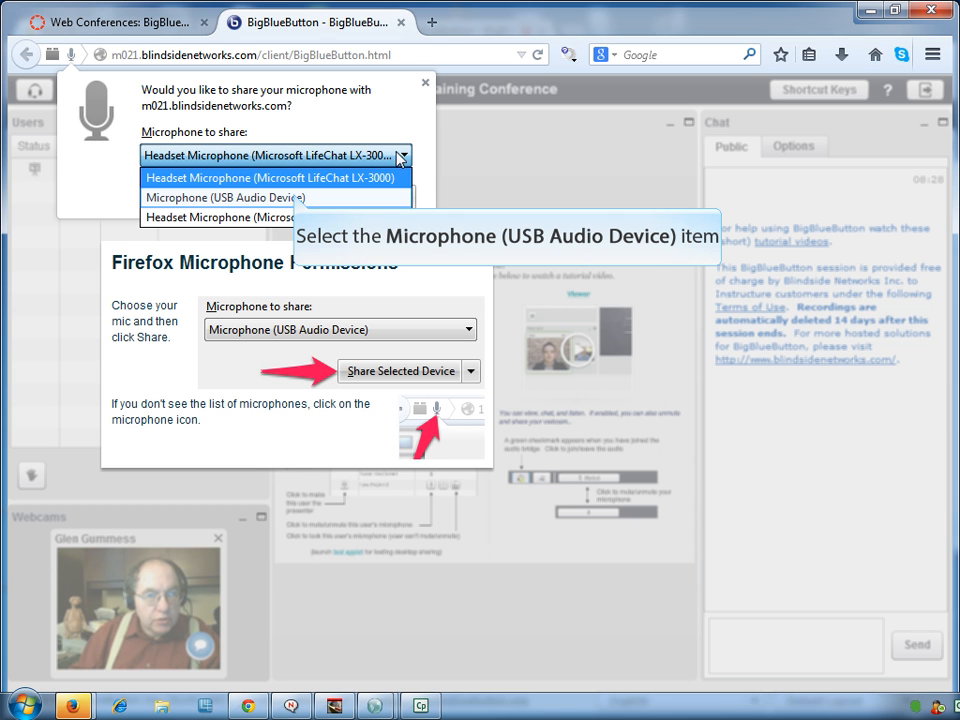
{"action": "left_click", "coordinate": [224, 197]}
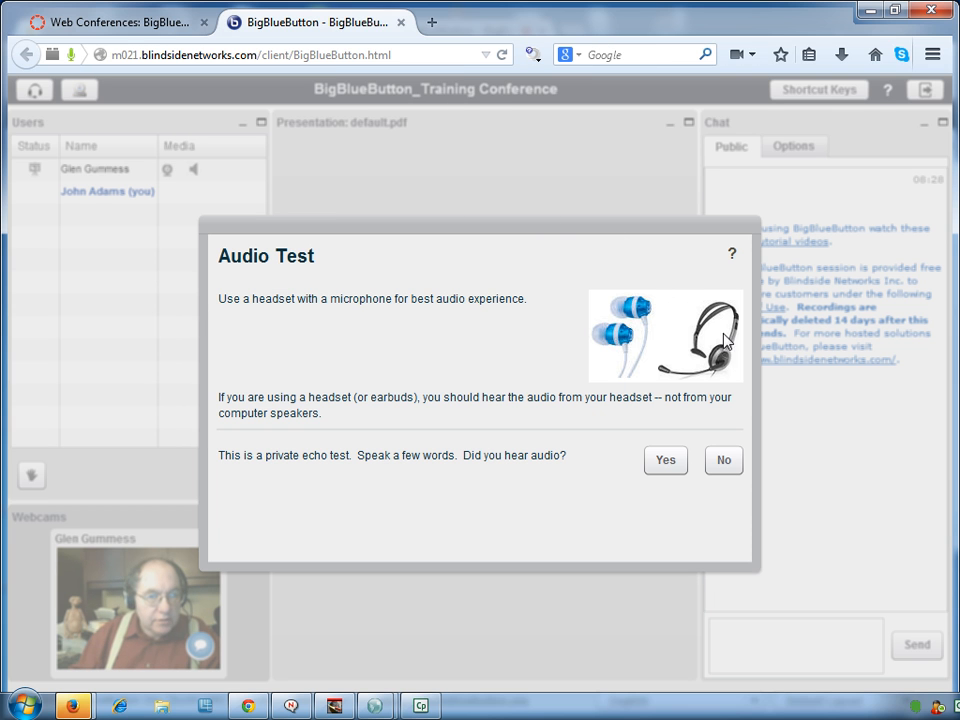
{"action": "mouse_move", "coordinate": [732, 385]}
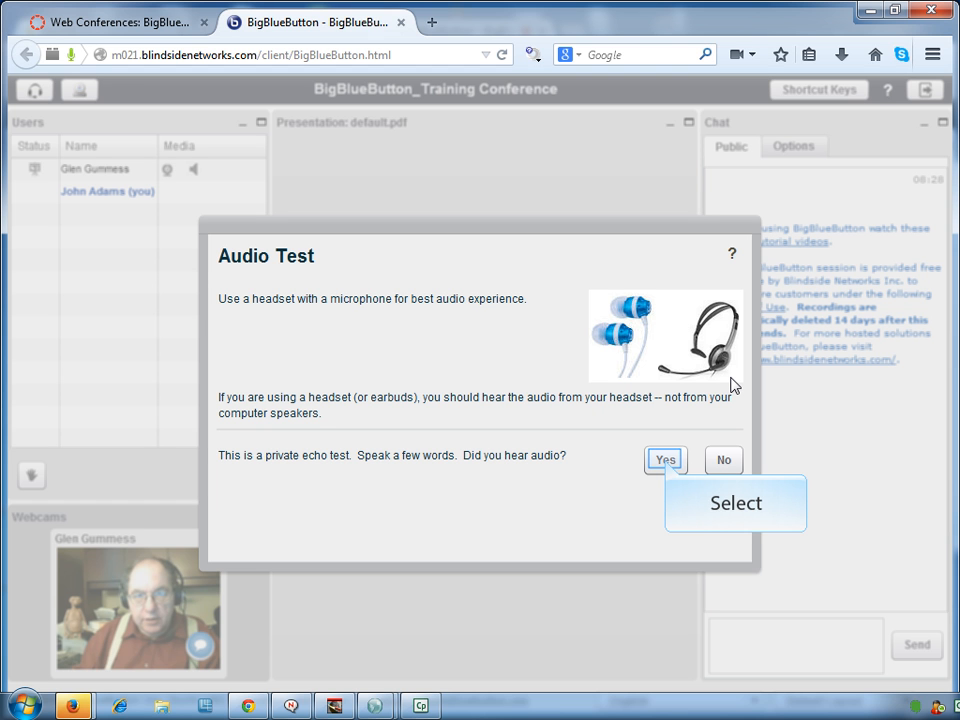
{"action": "mouse_move", "coordinate": [702, 391]}
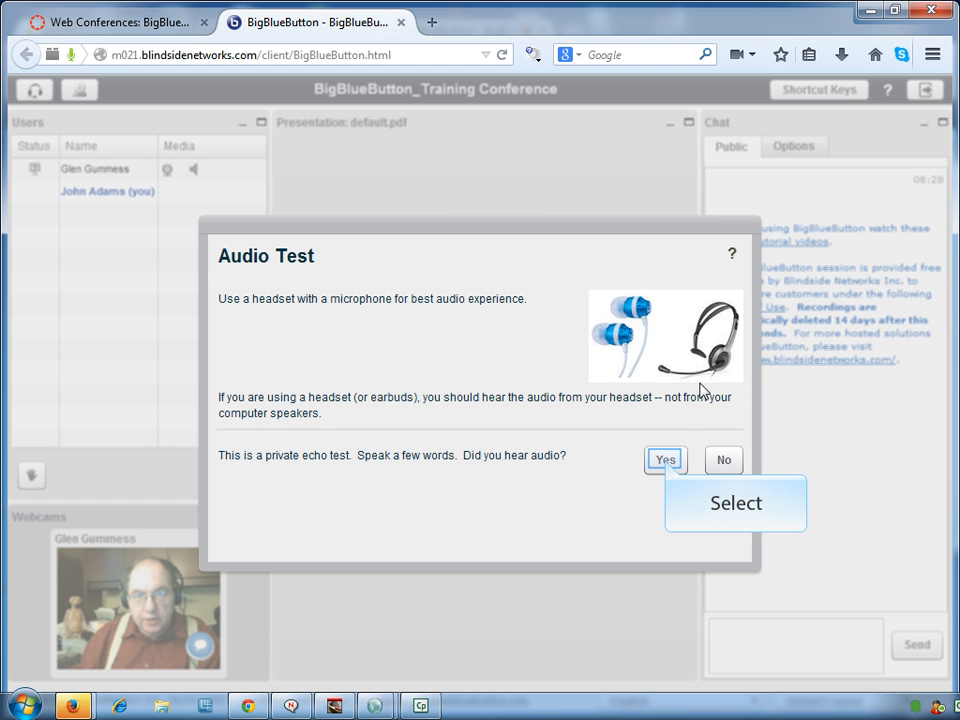
Answer Yes in the Audio Test dialog to join conference audio
{"action": "left_click", "coordinate": [665, 460]}
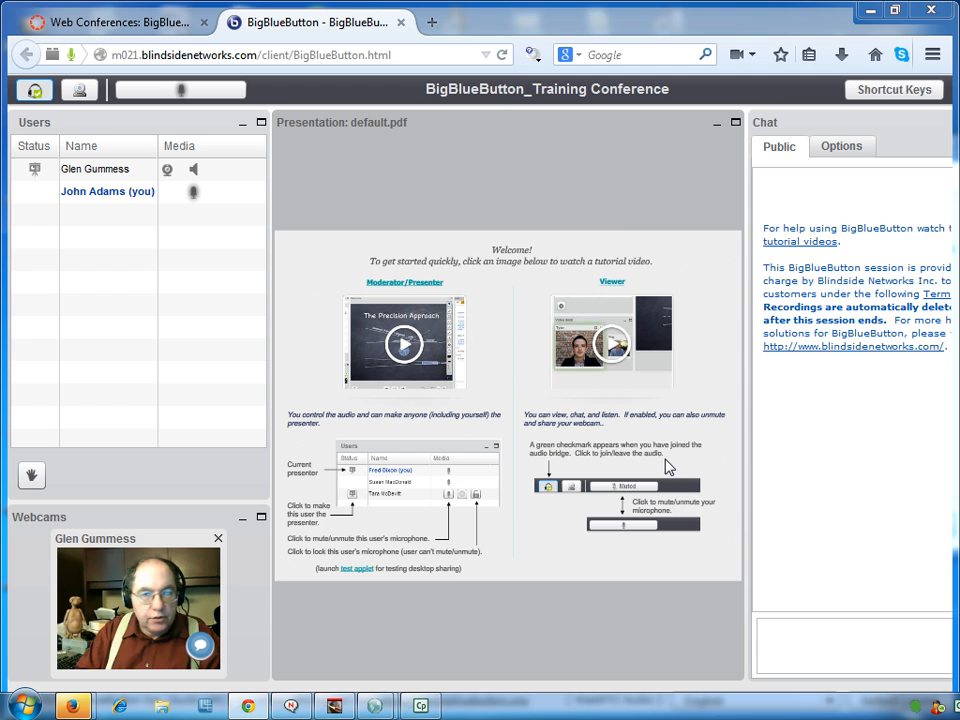
{"action": "mouse_move", "coordinate": [535, 662]}
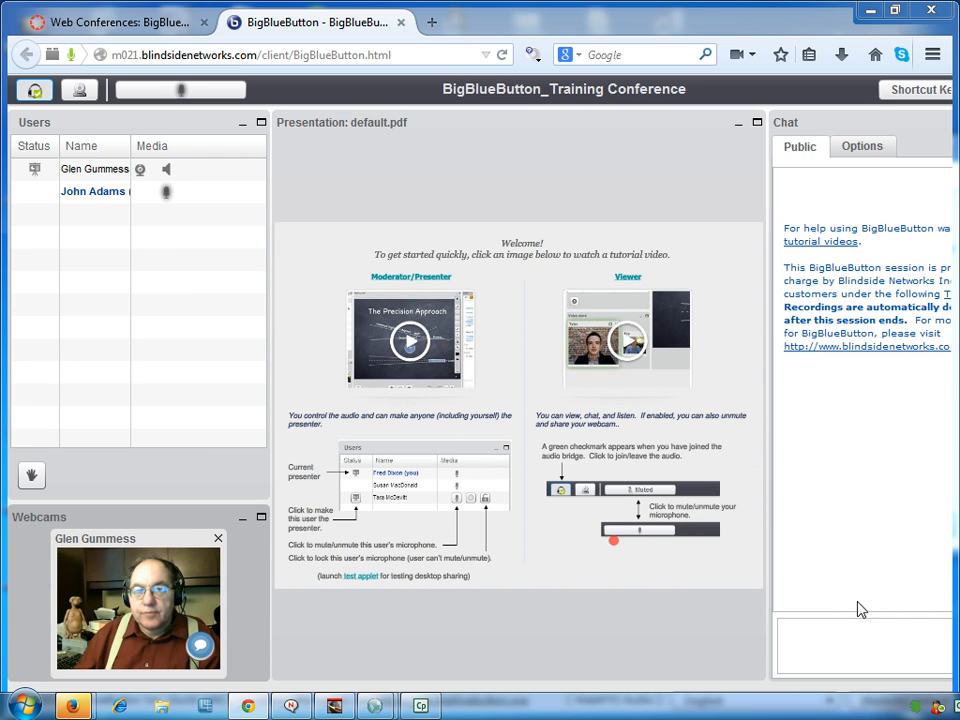
{"action": "left_click", "coordinate": [863, 640]}
{"action": "type", "text": "I see it"}
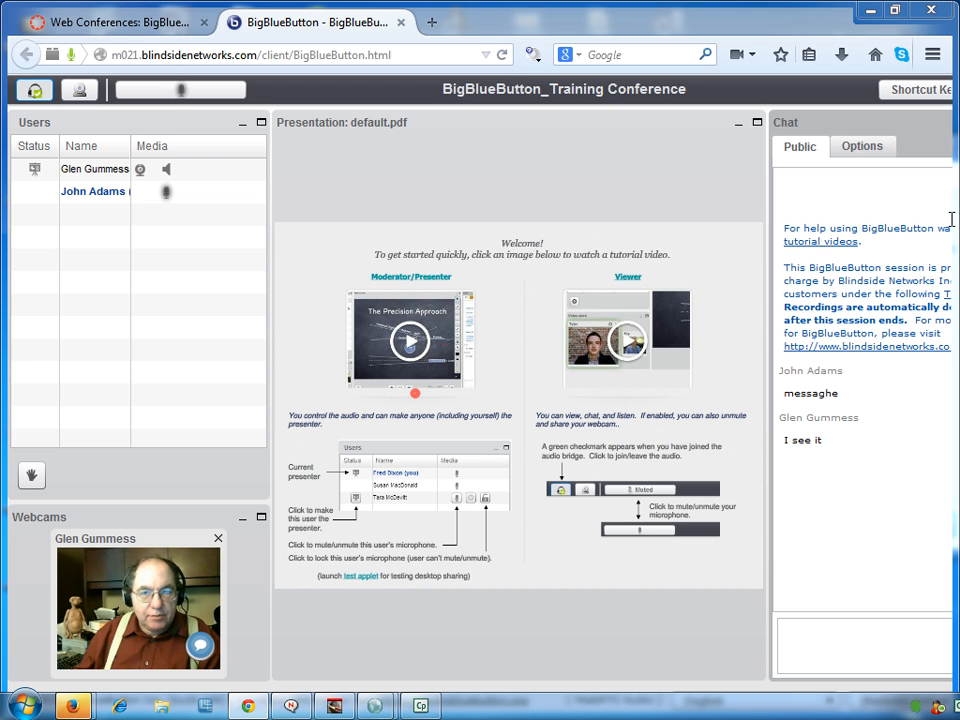
{"action": "mouse_move", "coordinate": [698, 165]}
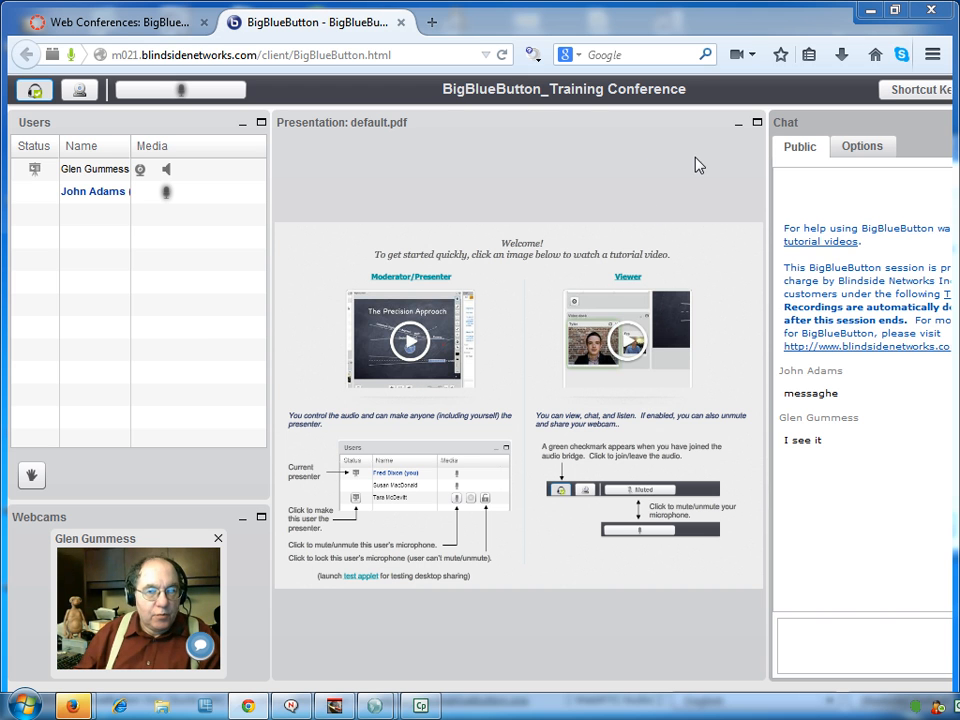
{"action": "mouse_move", "coordinate": [504, 152]}
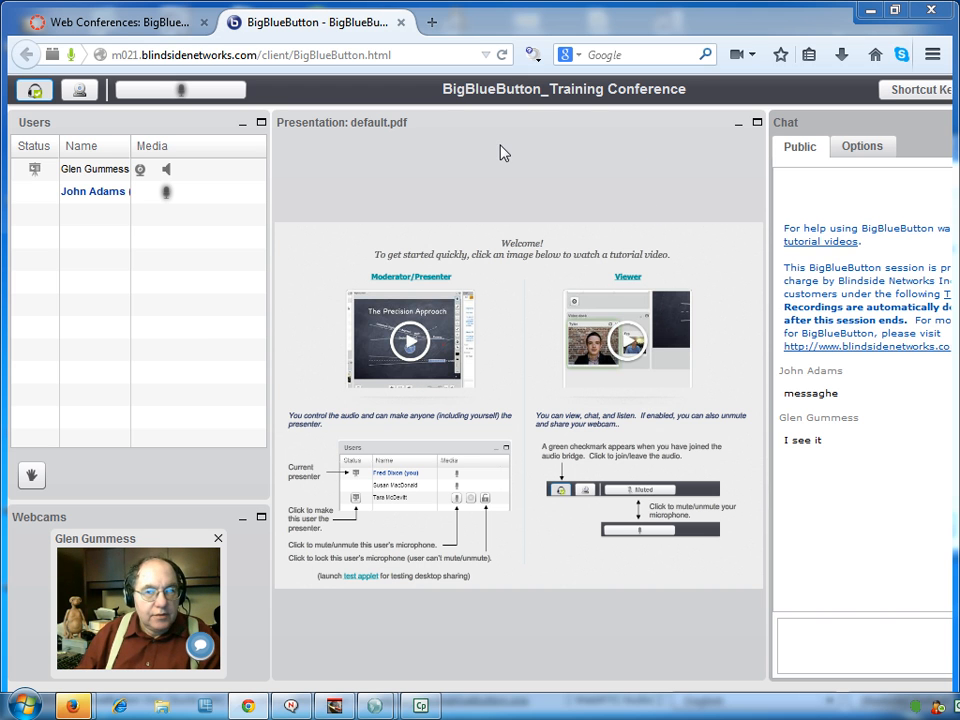
{"action": "mouse_move", "coordinate": [635, 181]}
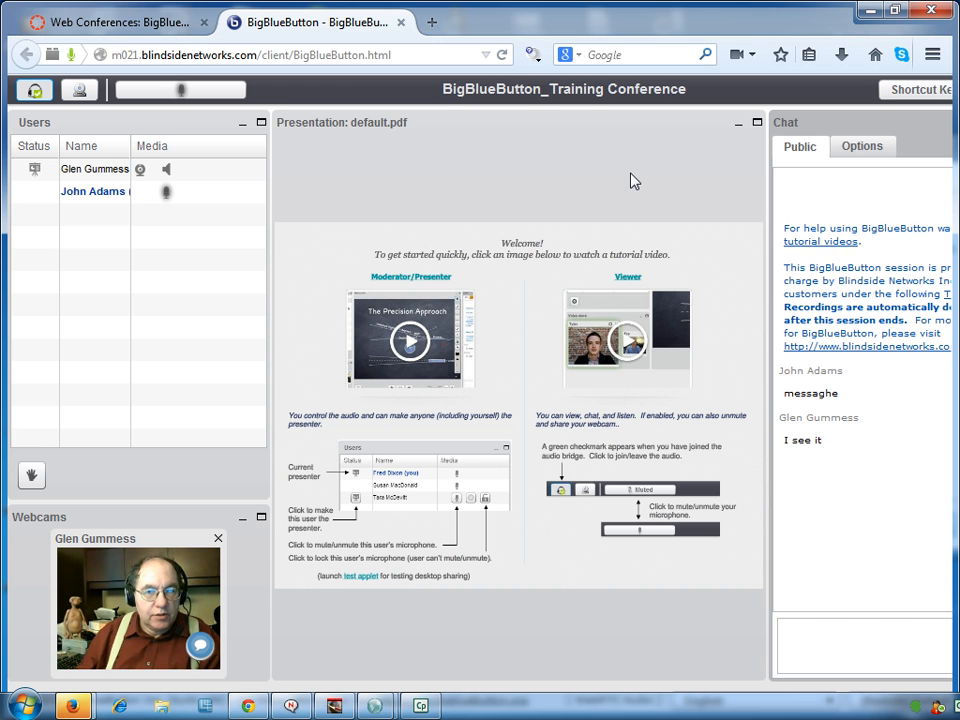